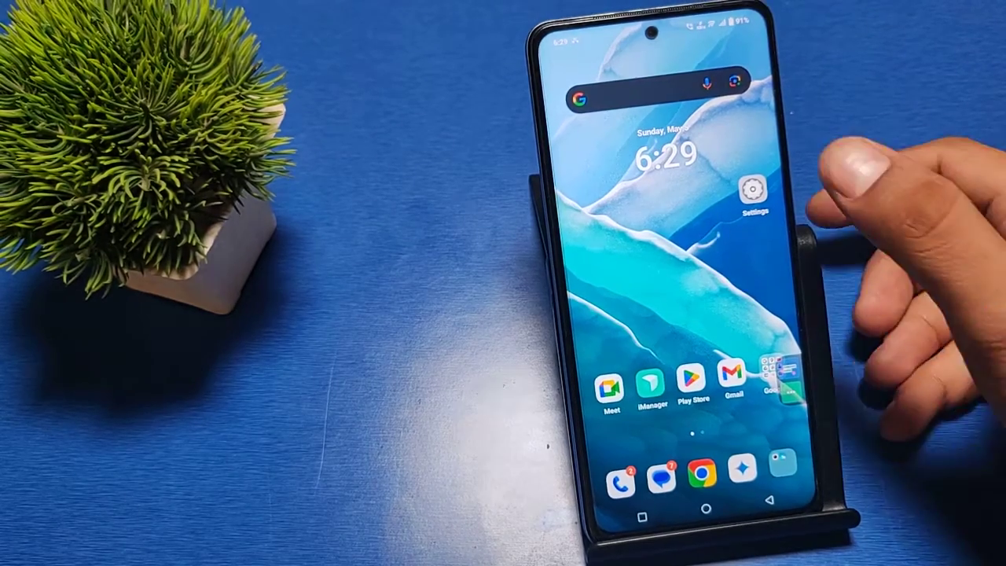
- Go into Display & brightness and reach the Screen refresh rate options, currently 60 Hz
click(752, 195)
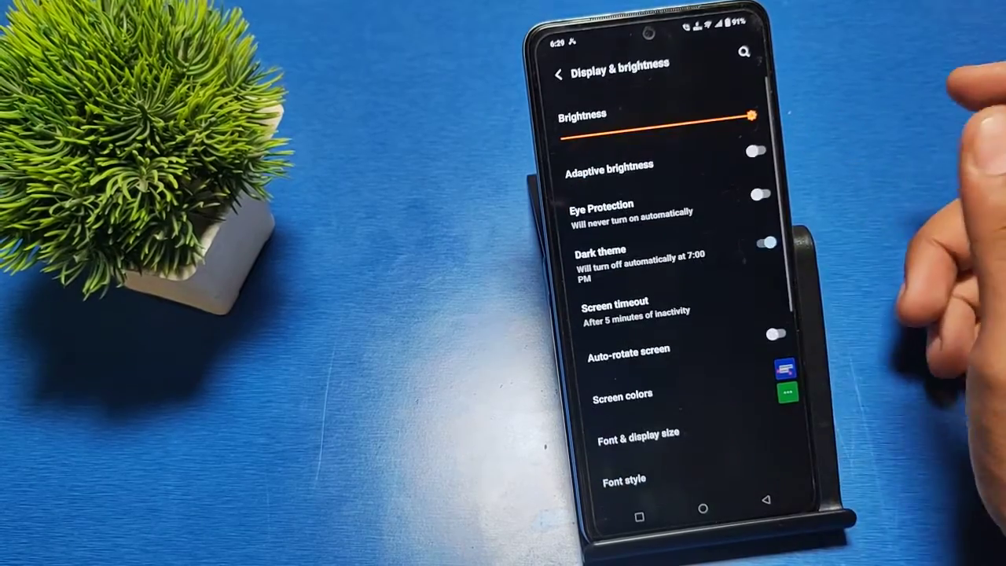
scroll(down, 3)
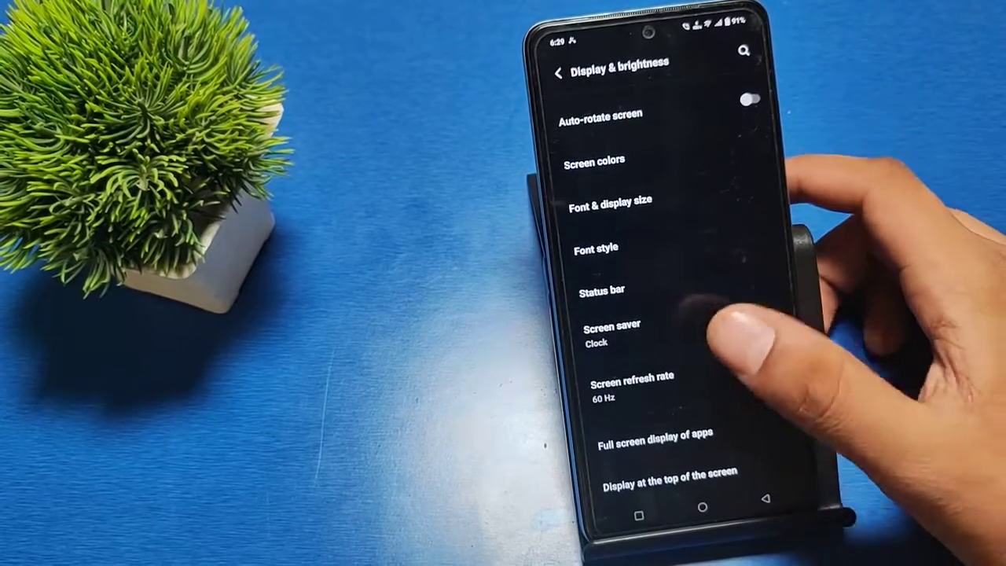
click(633, 398)
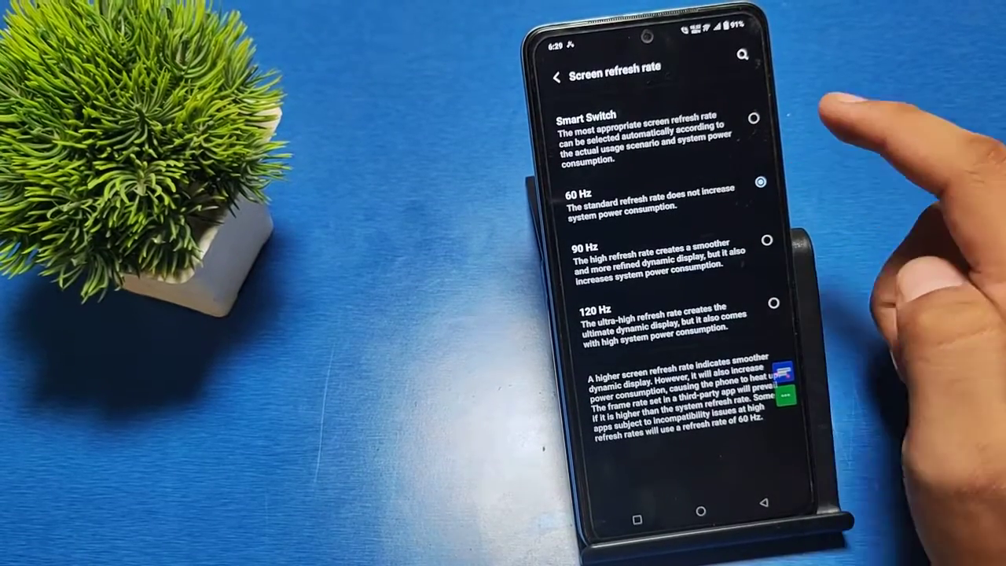
- Change the screen refresh rate from 60 Hz to 120 Hz
click(660, 198)
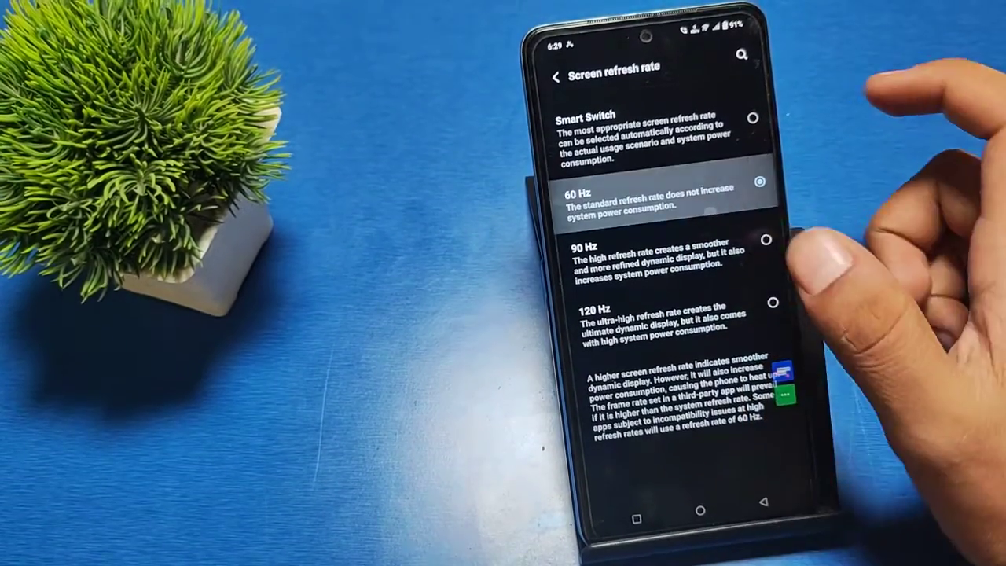
click(770, 300)
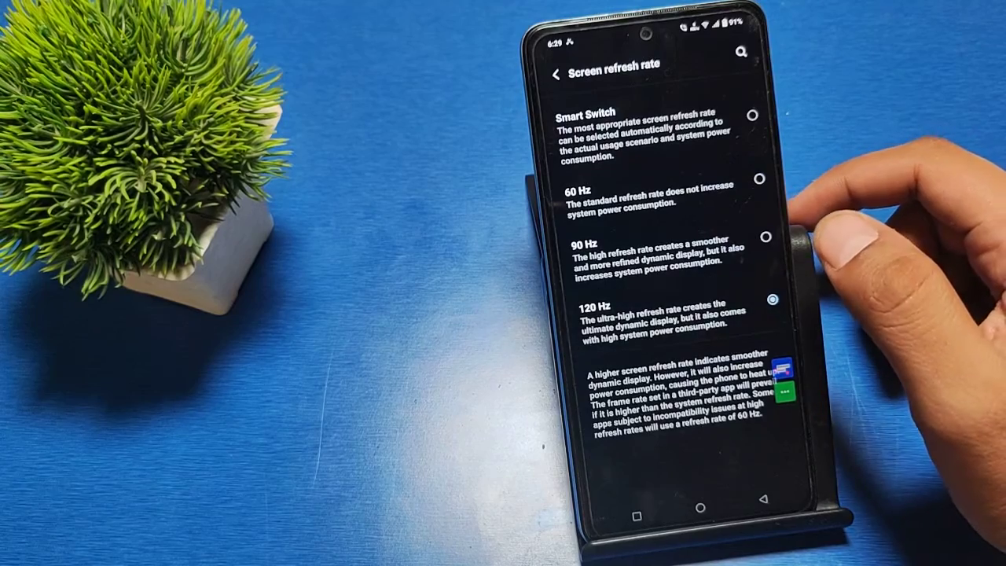